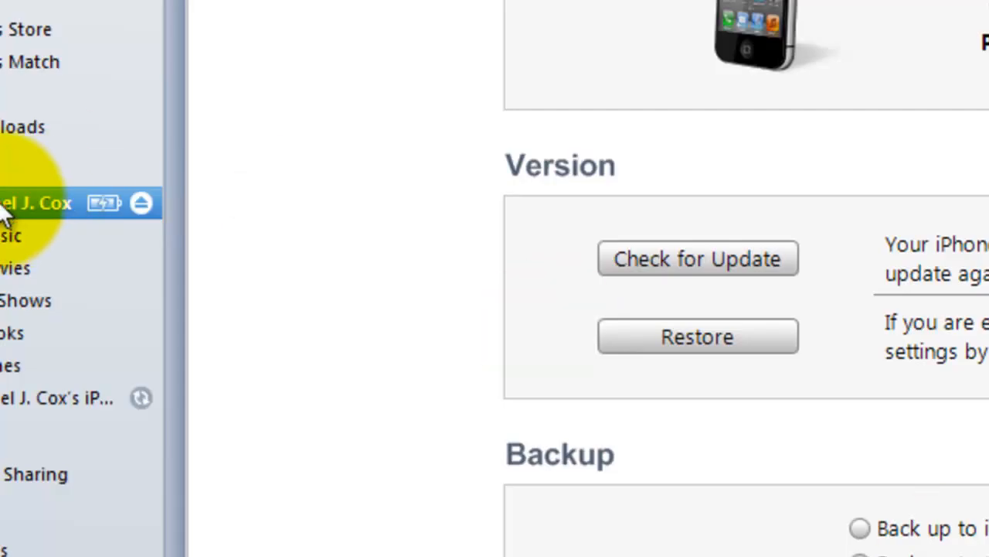
# Open the Absinthe desktop folder and extract absinthe-win-2.0.exe into an absinthe-win-2.0 folder
pyautogui.rightClick(46, 203)
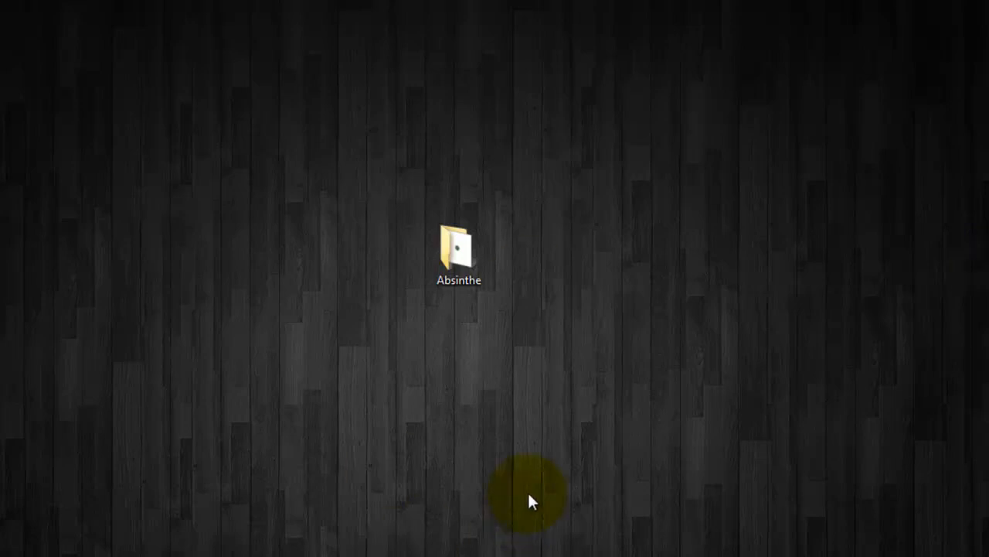
pyautogui.moveTo(634, 388)
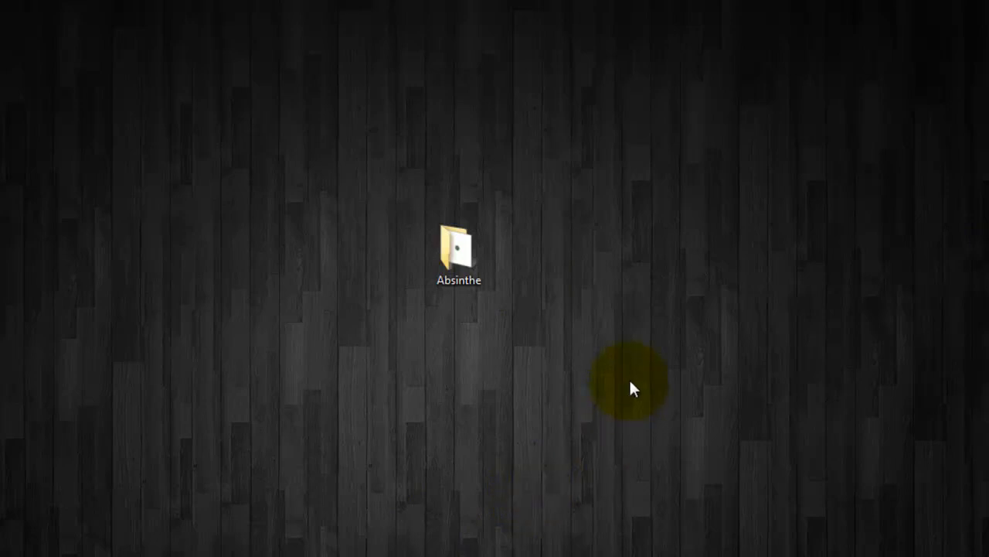
pyautogui.doubleClick(459, 247)
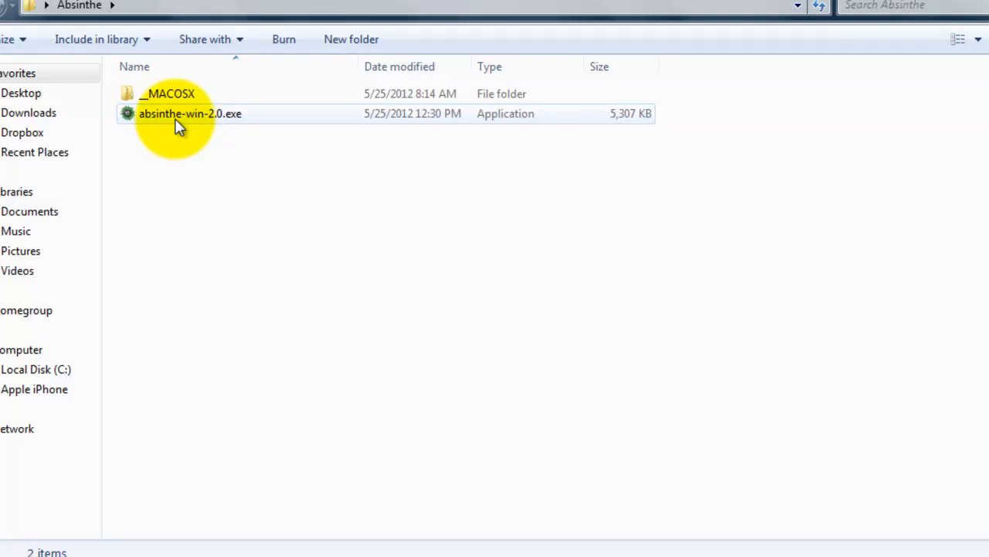
pyautogui.moveTo(259, 119)
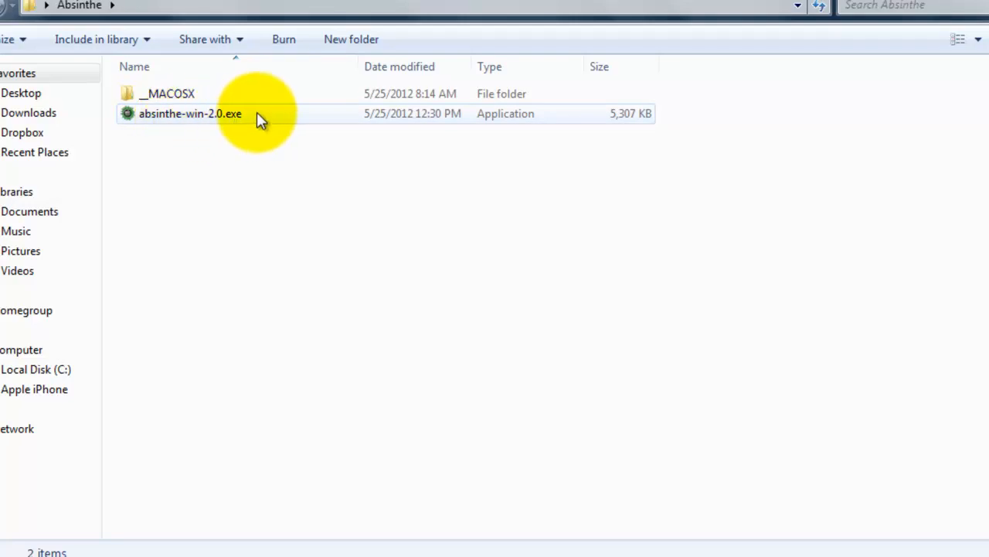
pyautogui.moveTo(201, 131)
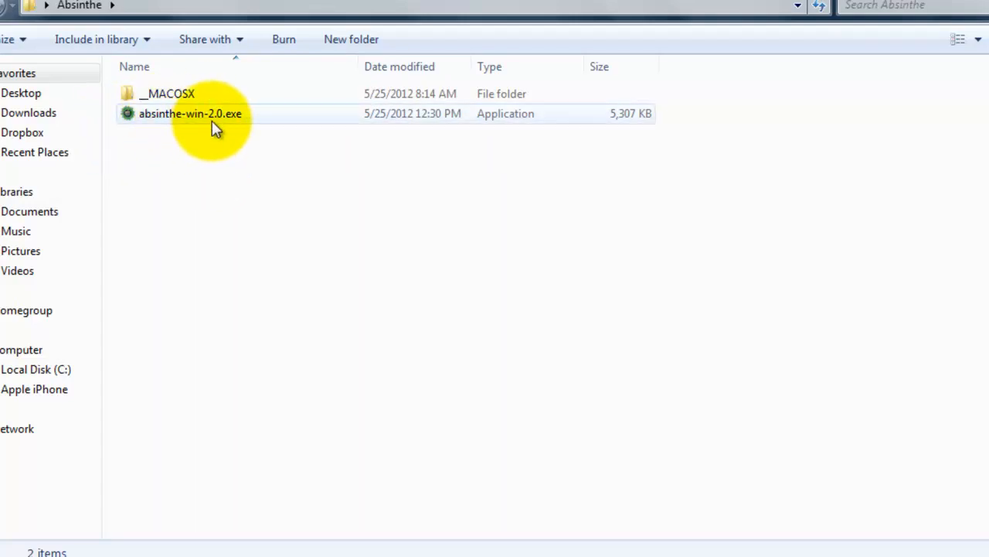
pyautogui.doubleClick(190, 113)
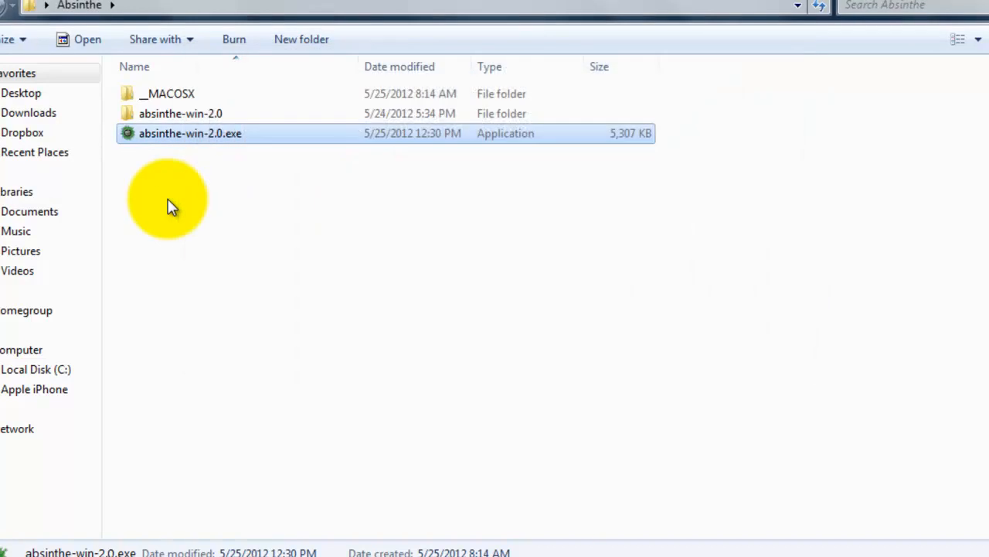
# Launch absinthe.exe from the absinthe-win-2.0 folder and jailbreak the iPhone 4S until 'Done, enjoy!'
pyautogui.doubleClick(180, 113)
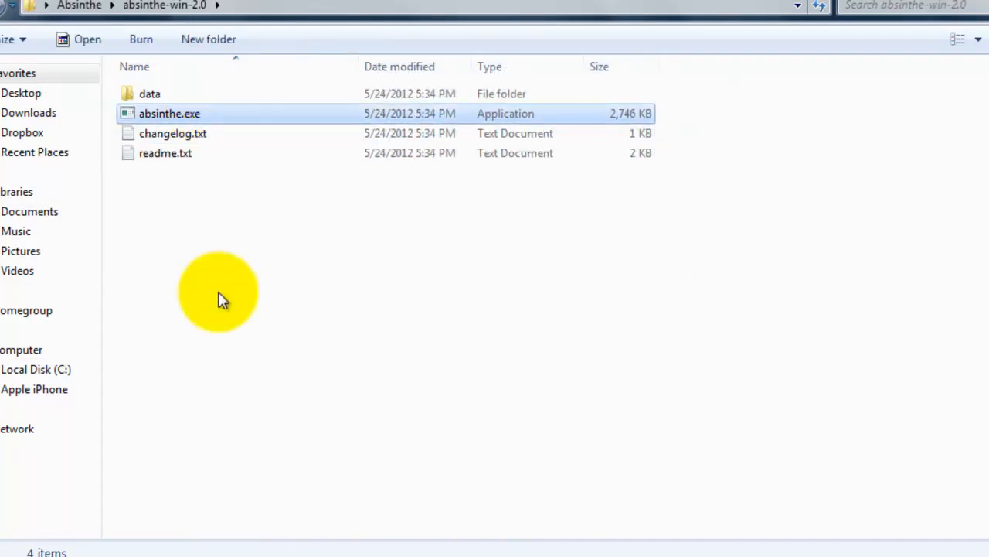
pyautogui.click(169, 113)
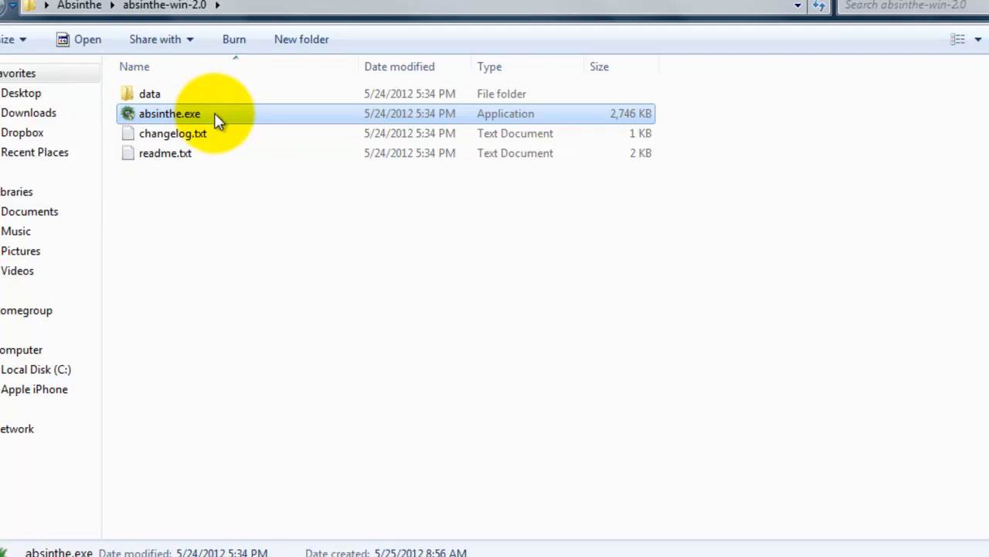
pyautogui.moveTo(172, 133)
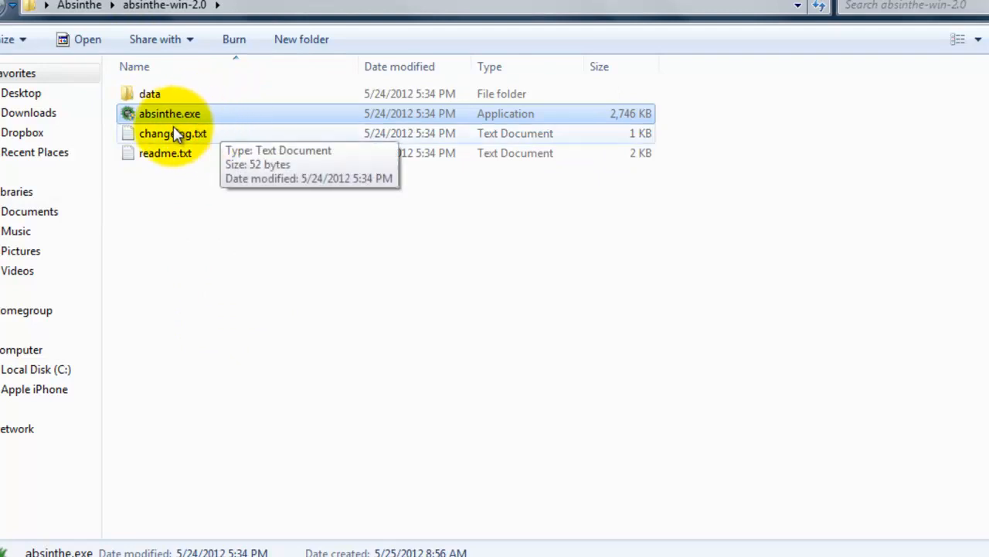
pyautogui.moveTo(174, 113)
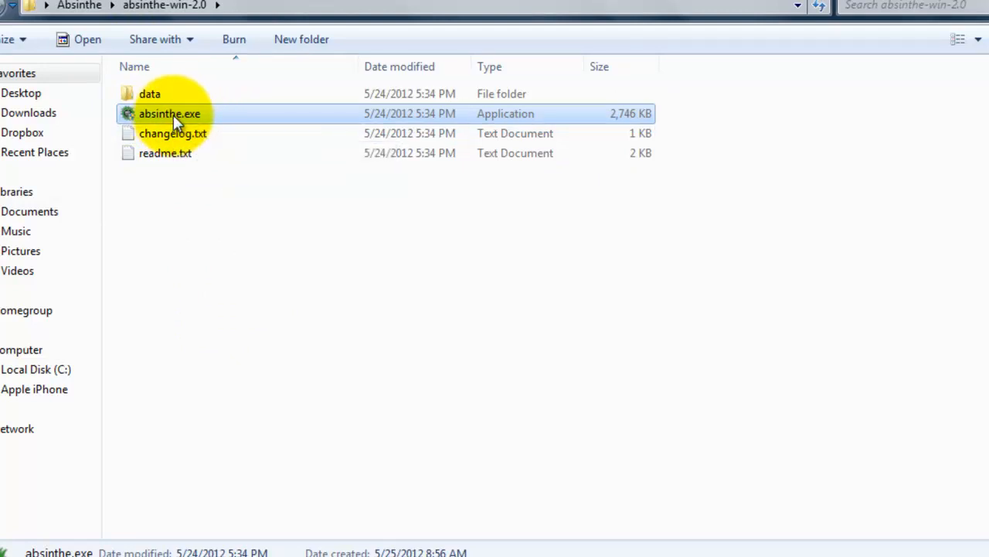
pyautogui.doubleClick(170, 114)
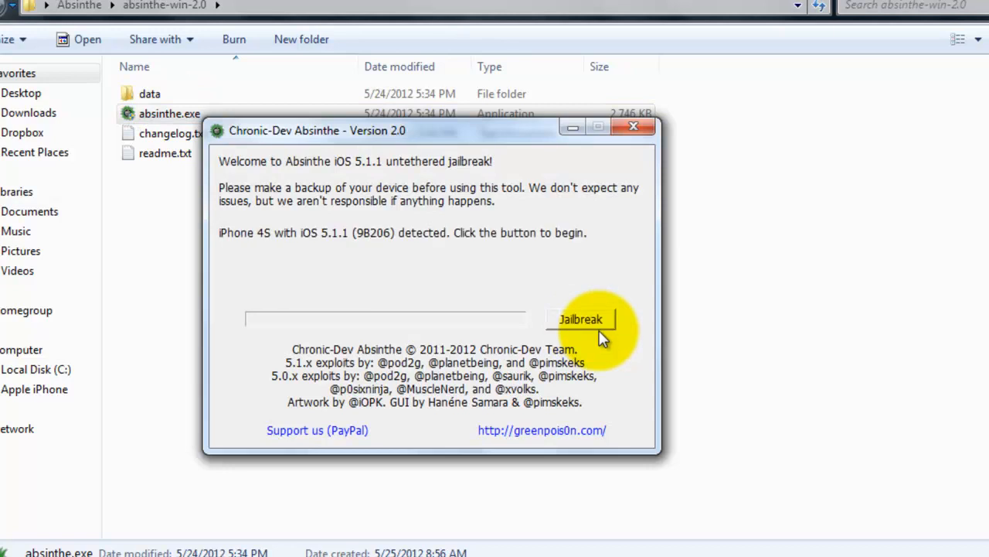
pyautogui.moveTo(235, 257)
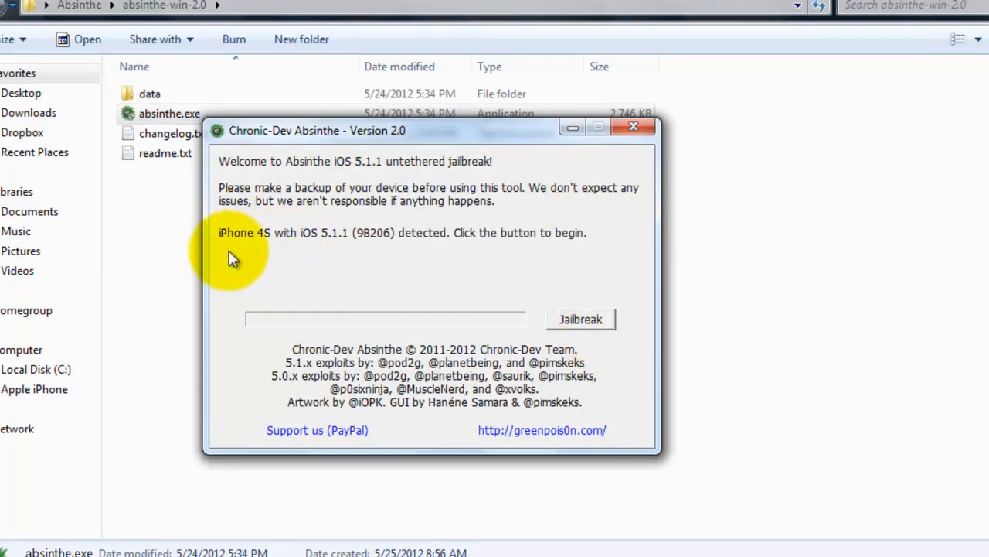
pyautogui.moveTo(346, 258)
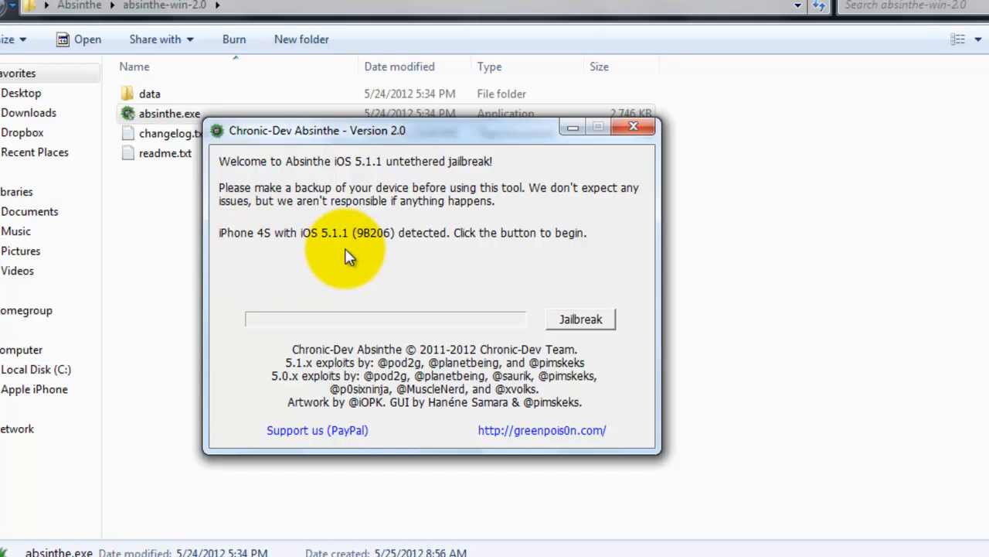
pyautogui.moveTo(487, 352)
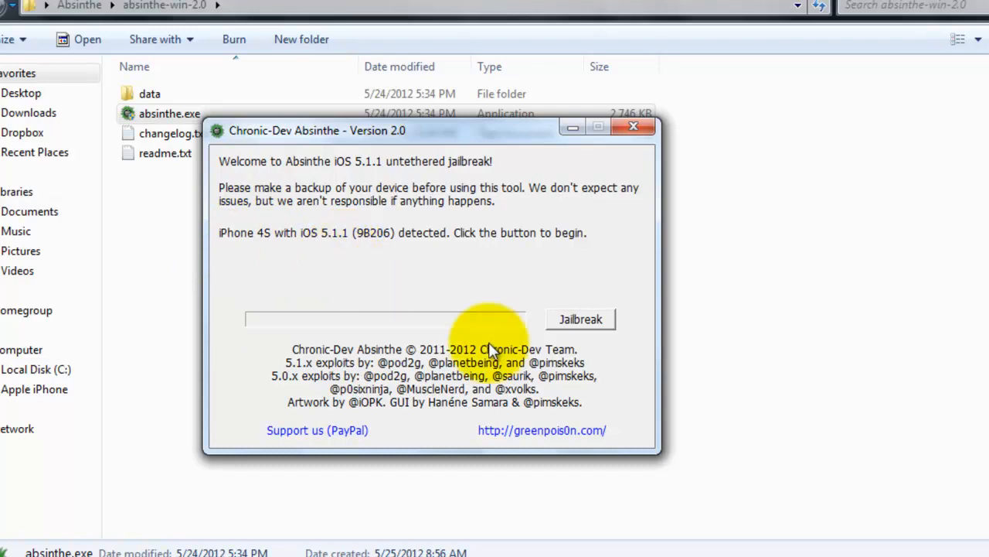
pyautogui.moveTo(580, 319)
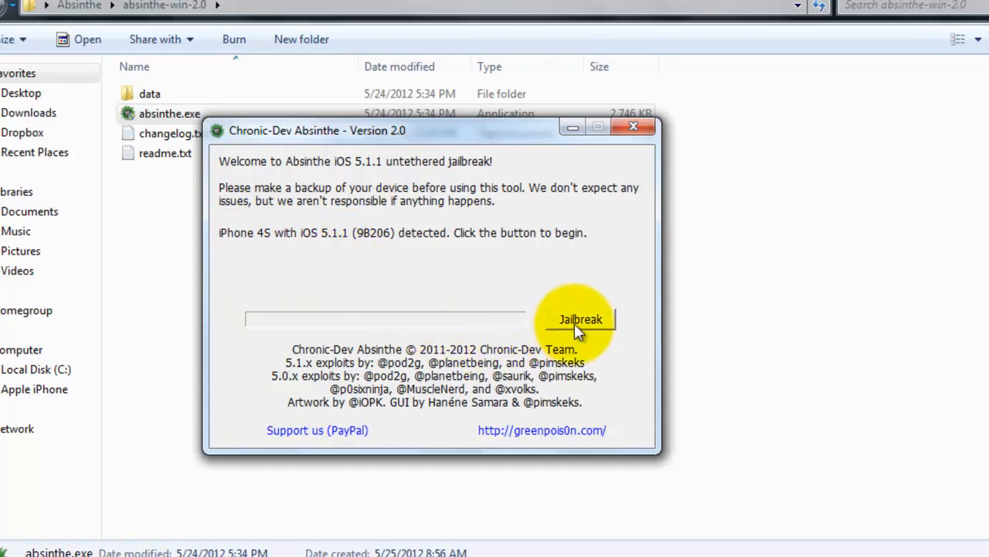
pyautogui.moveTo(595, 332)
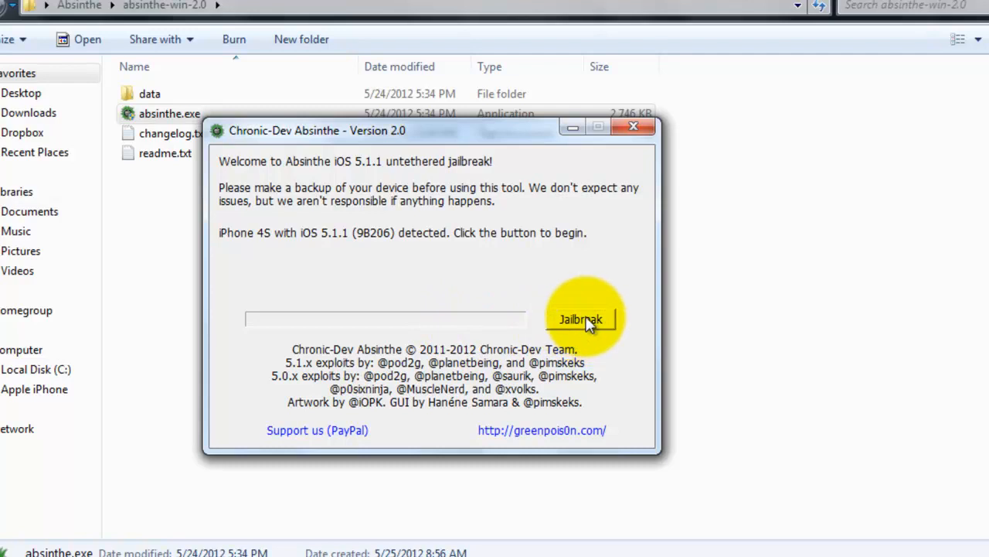
pyautogui.click(580, 318)
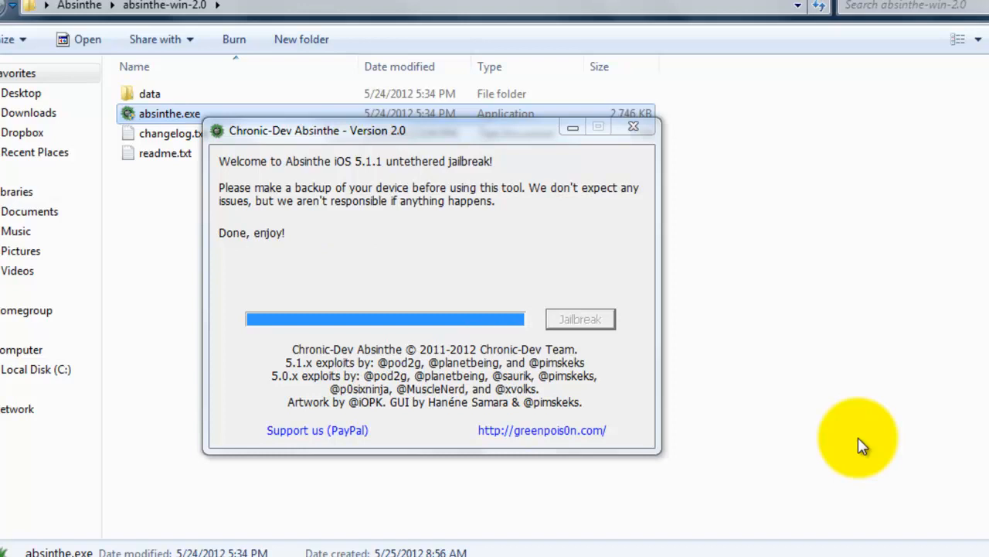
pyautogui.moveTo(317, 248)
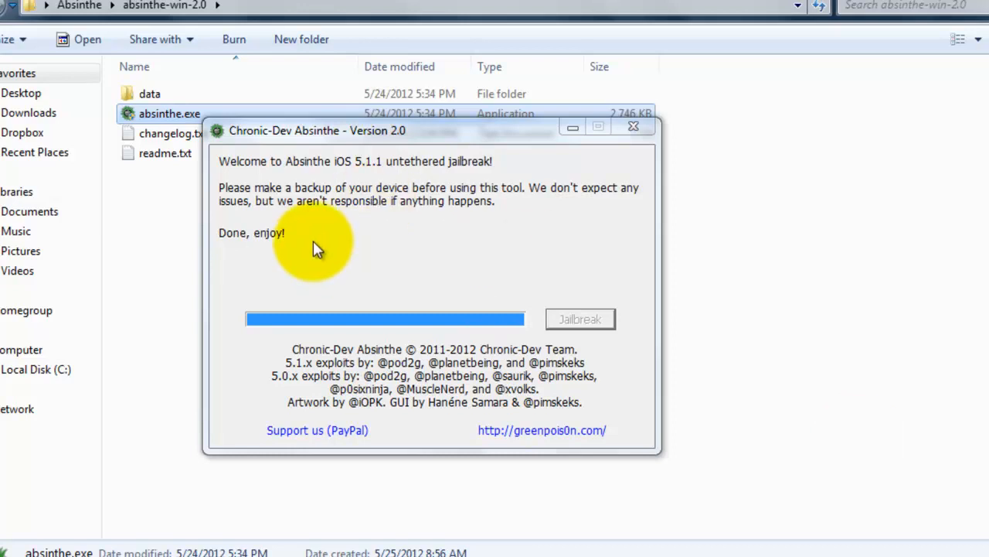
pyautogui.moveTo(634, 126)
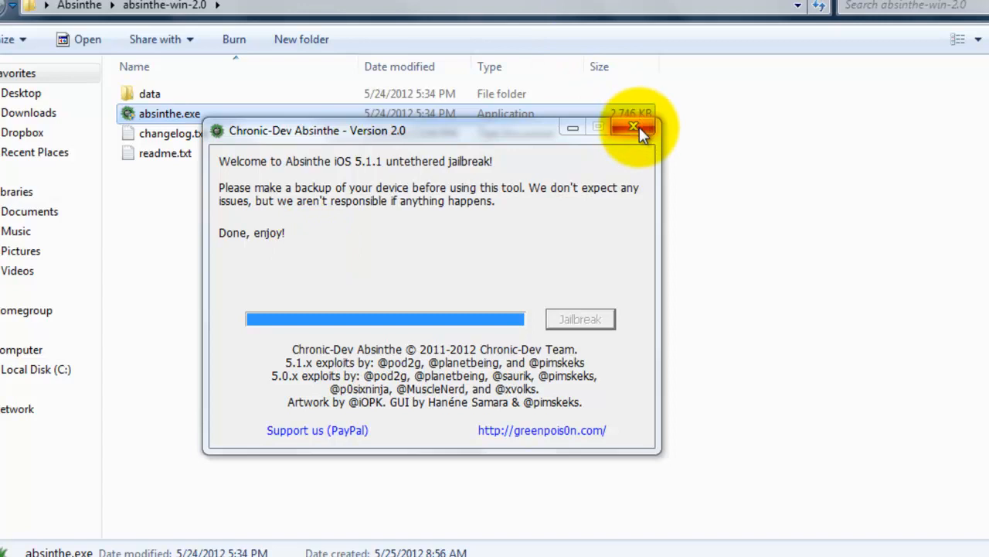
pyautogui.moveTo(630, 116)
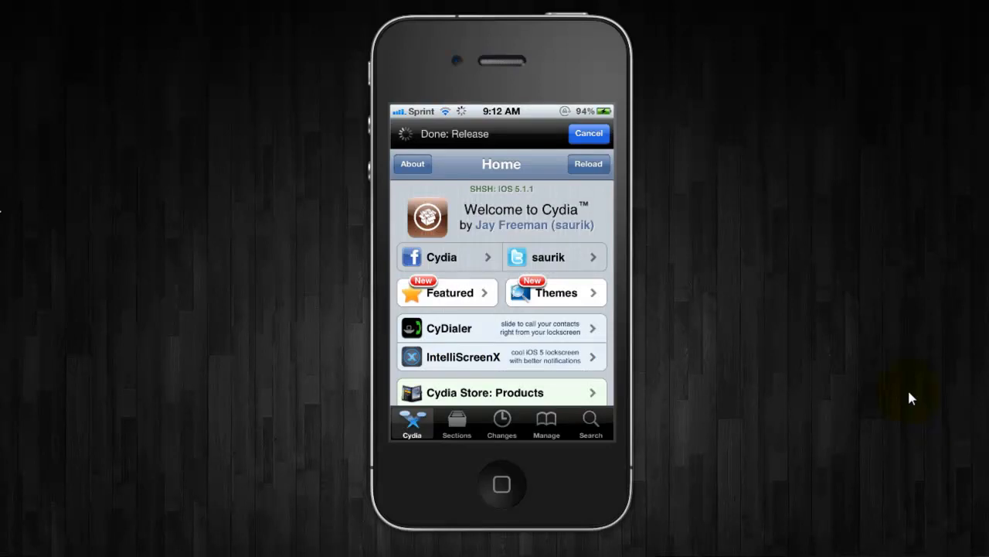
pyautogui.moveTo(418, 120)
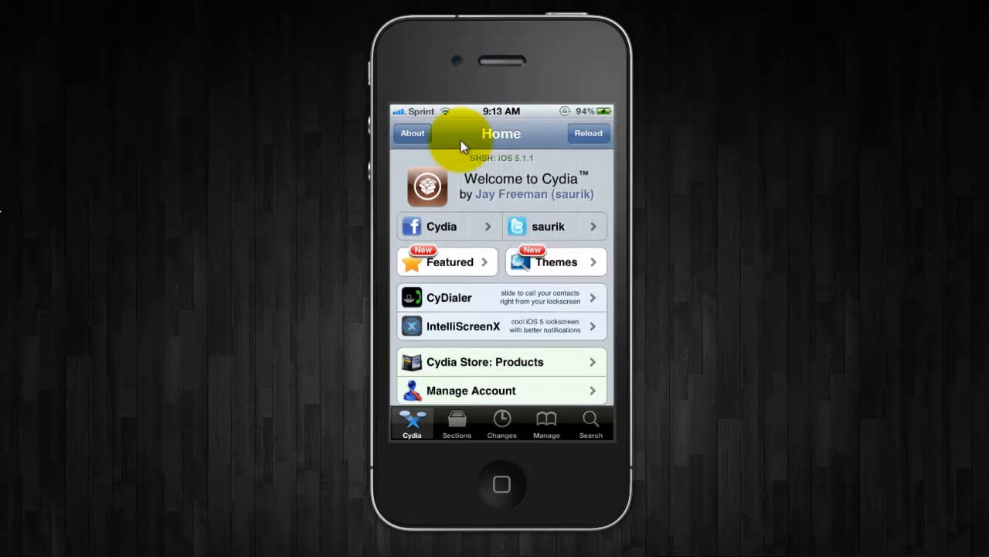
pyautogui.moveTo(479, 454)
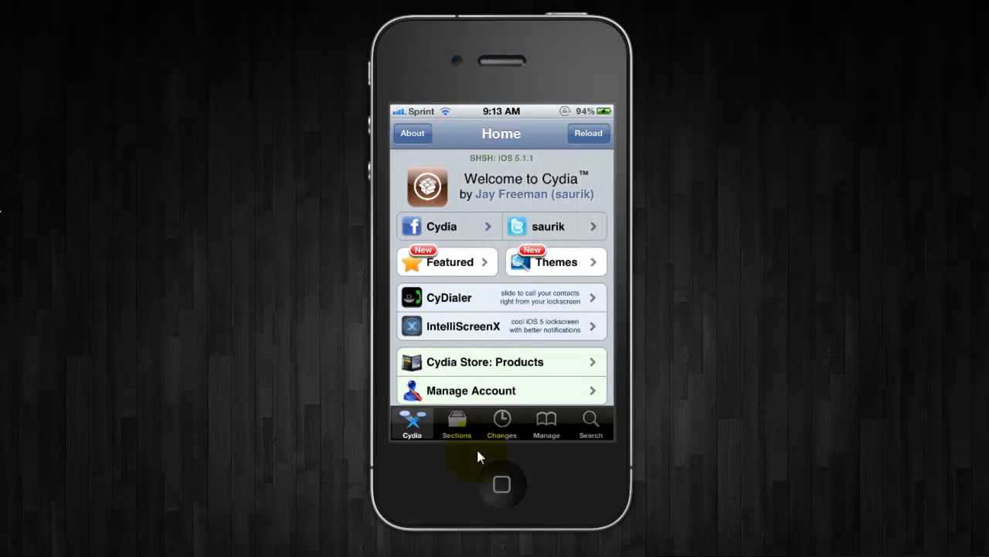
# Show Cydia's Changes list and scroll through the newly added packages and themes
pyautogui.click(501, 423)
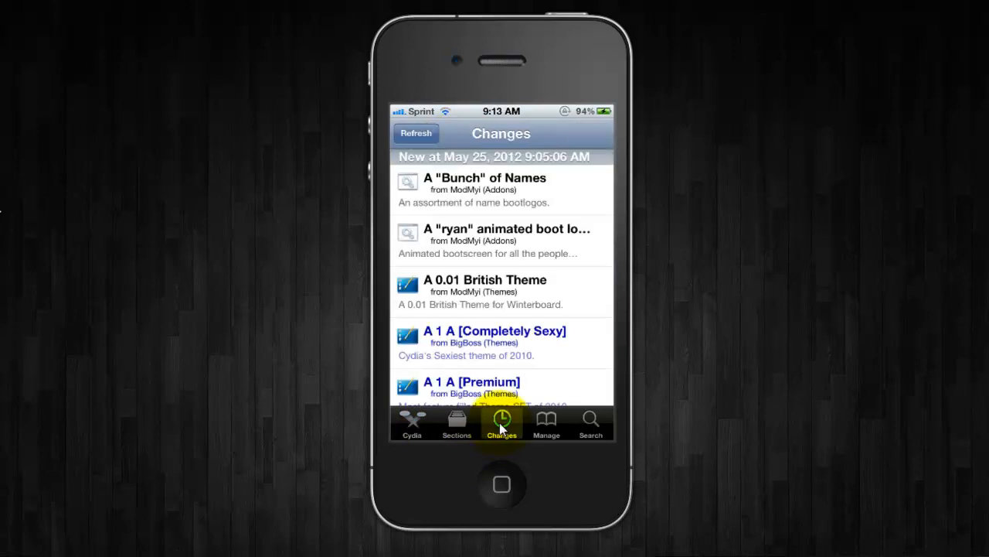
pyautogui.moveTo(501, 363)
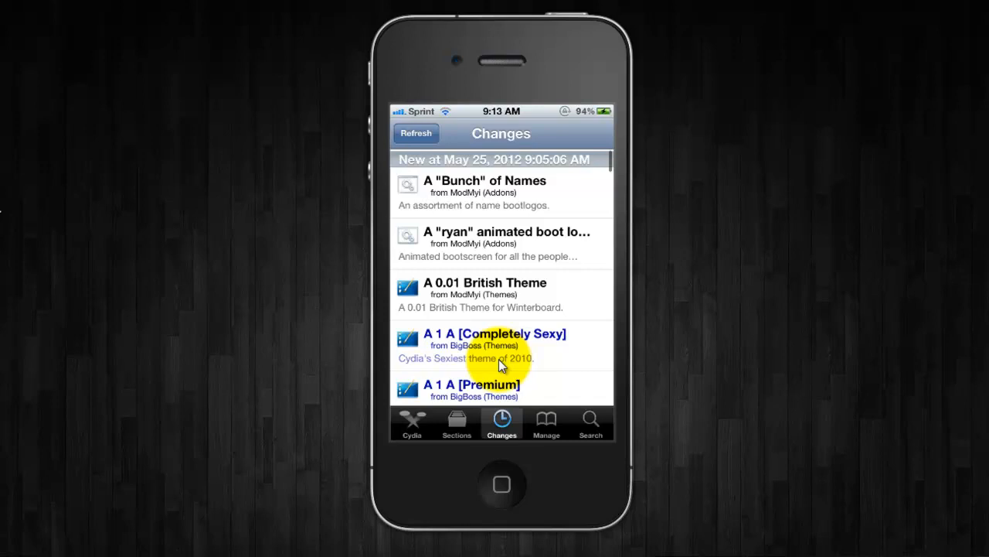
pyautogui.scroll(-3)
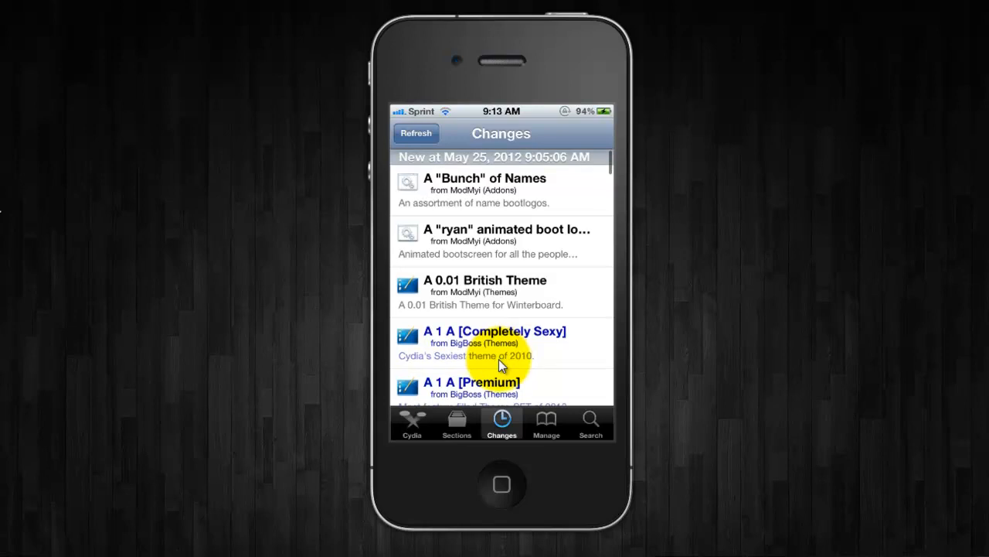
pyautogui.moveTo(472, 376)
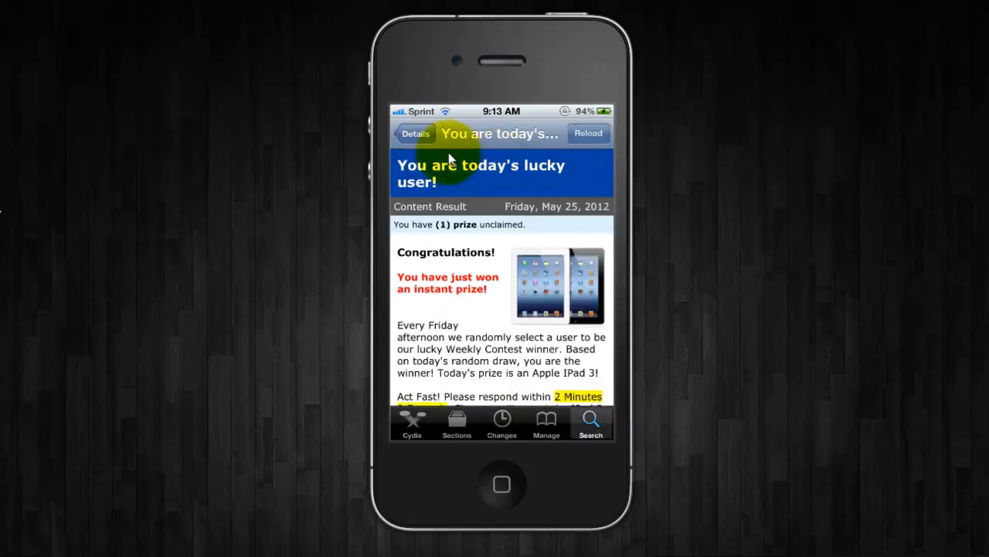
# Search Cydia for 'Rocky' to find Rocky Racoon 5.1.1 Untether, then clear the search field
pyautogui.click(591, 423)
pyautogui.write('Rock')
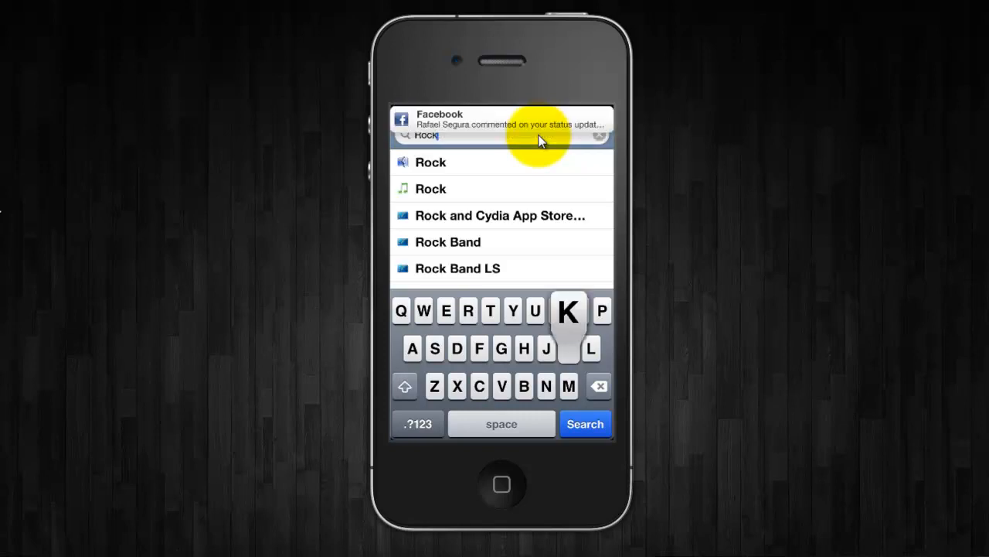
pyautogui.write('y')
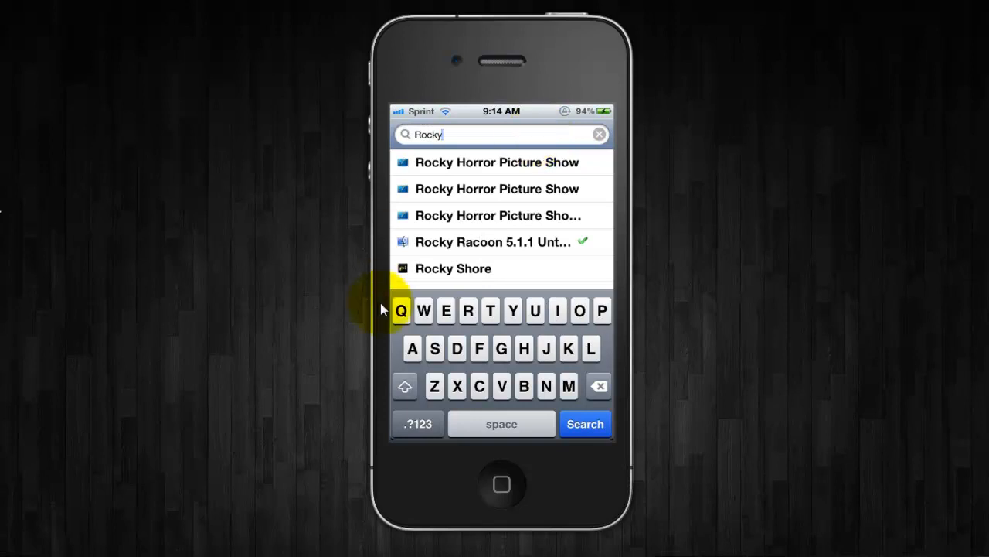
pyautogui.moveTo(547, 258)
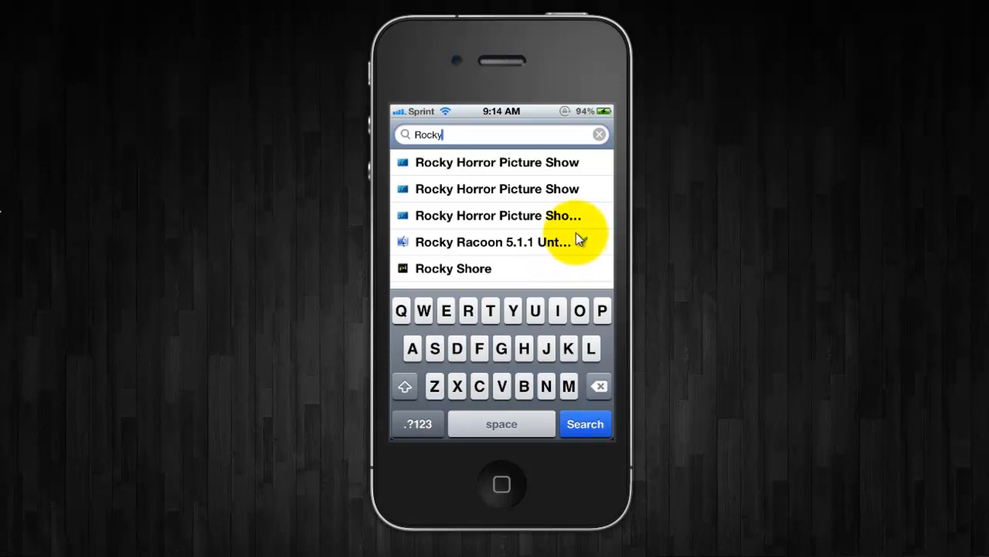
pyautogui.click(599, 134)
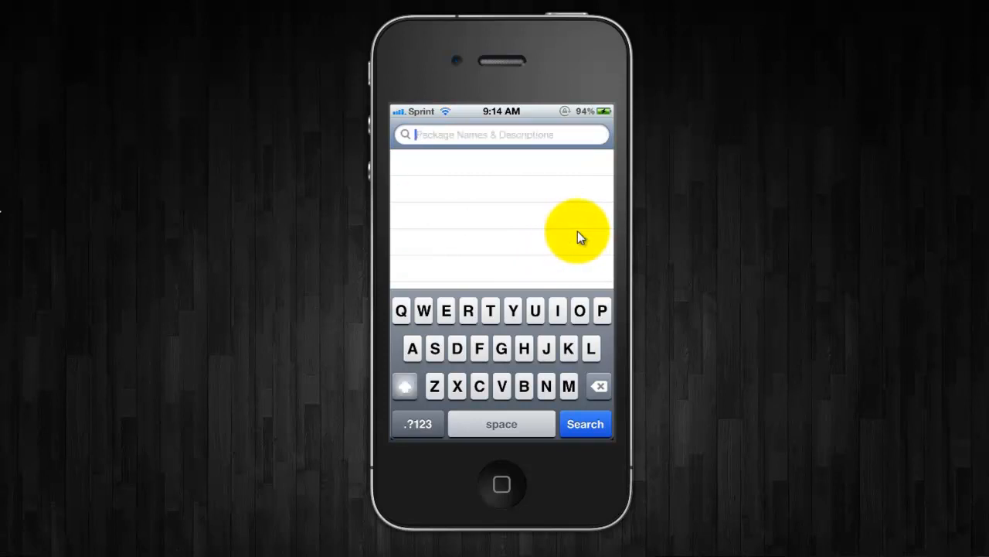